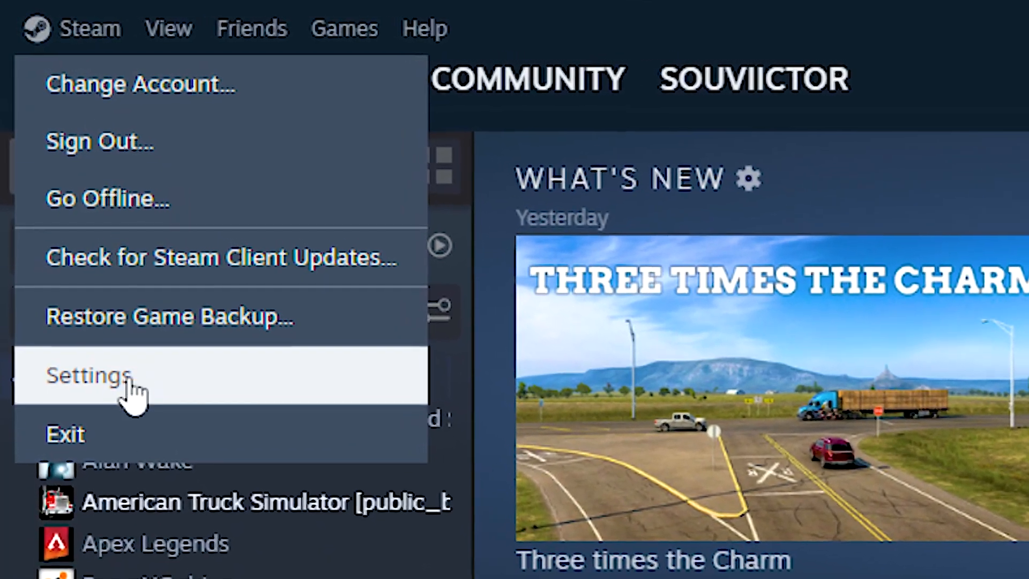
Step: Move The LEGO NINJAGO Movie Video Game from drive C: to Disco Local (D:) via Steam Storage
click(89, 375)
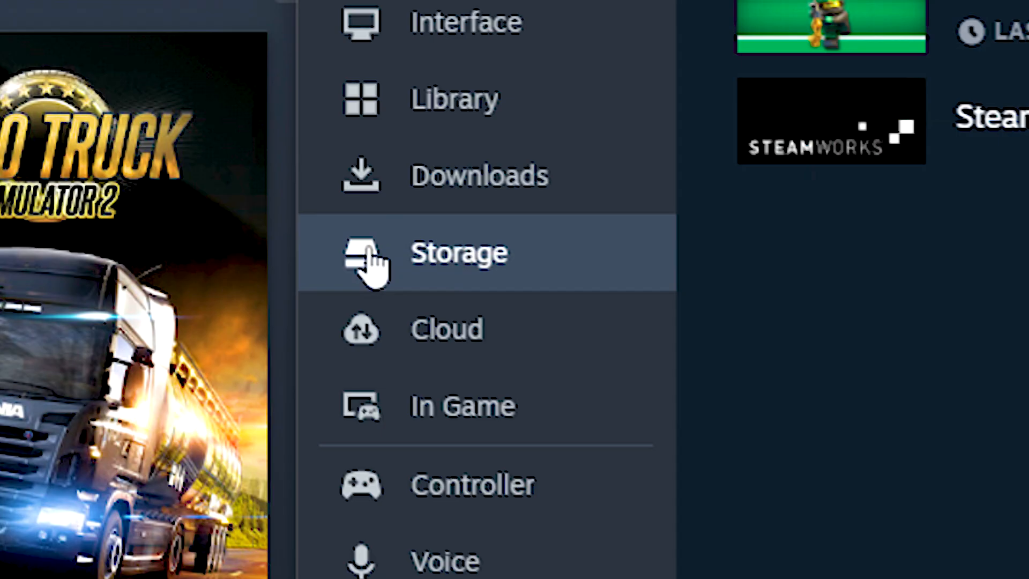
click(459, 254)
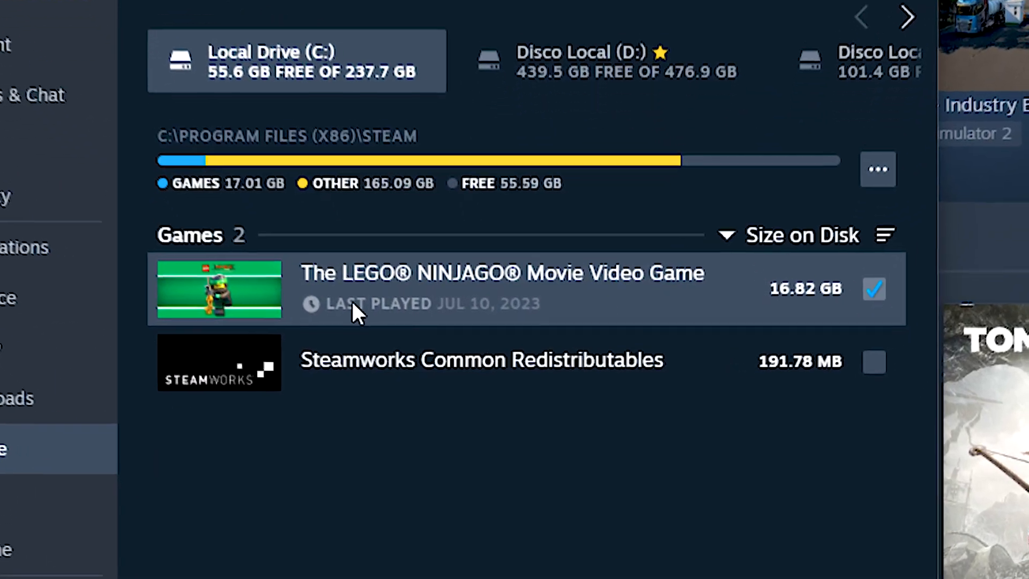
click(877, 169)
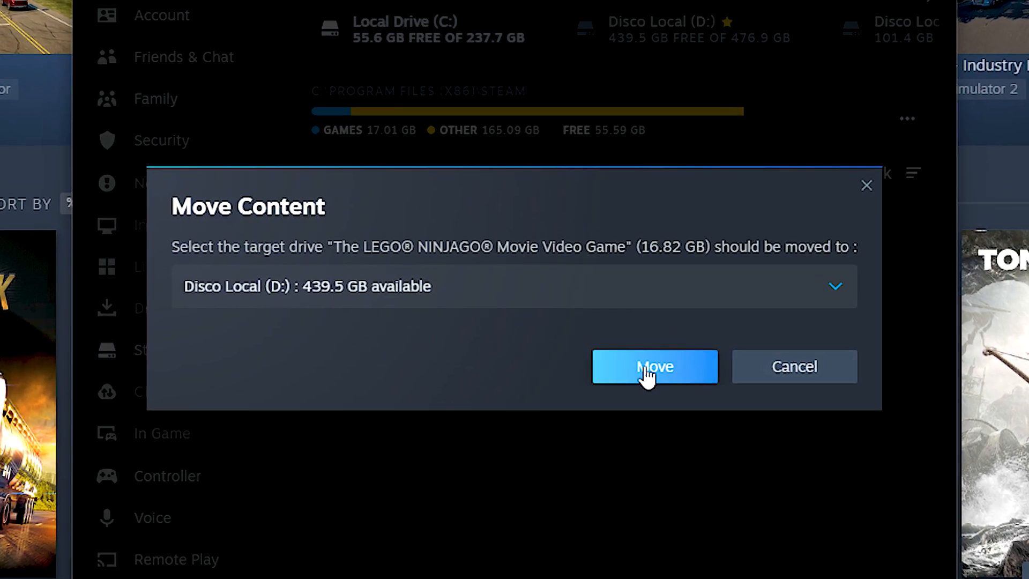
click(654, 366)
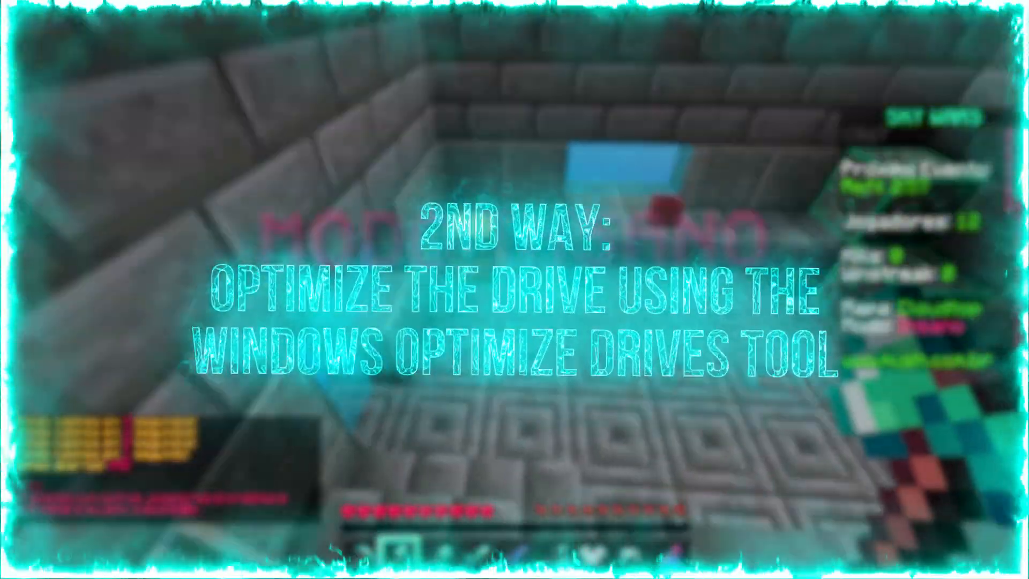
text(dfrgui)
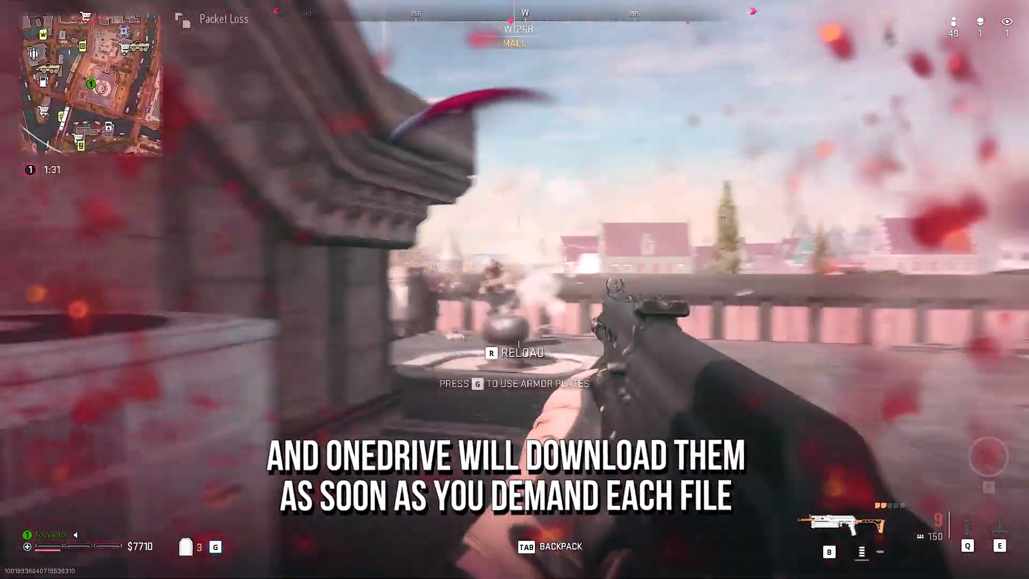
mouse_move(476, 532)
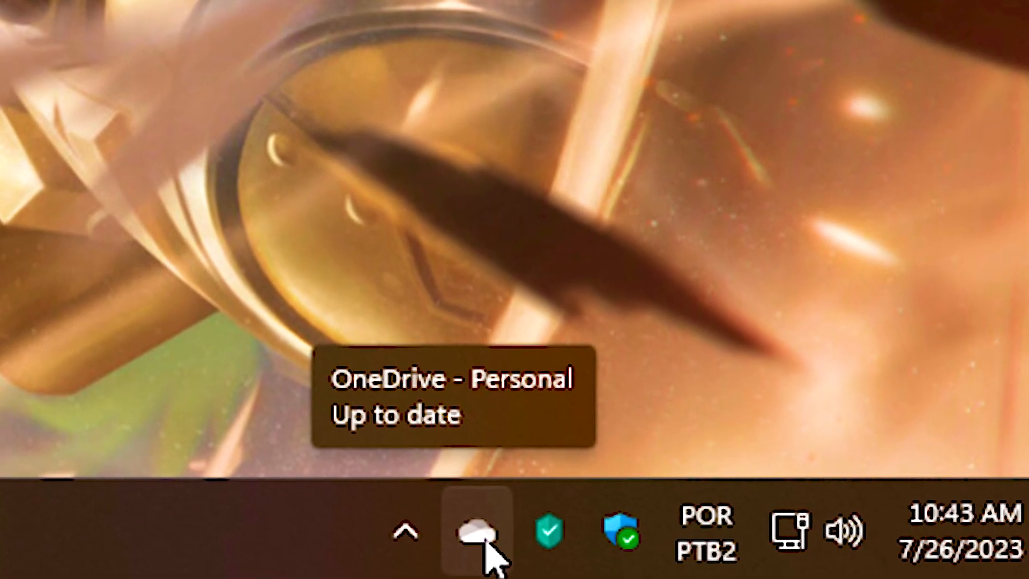
Step: Open OneDrive settings from the tray icon and expand Advanced settings
click(476, 532)
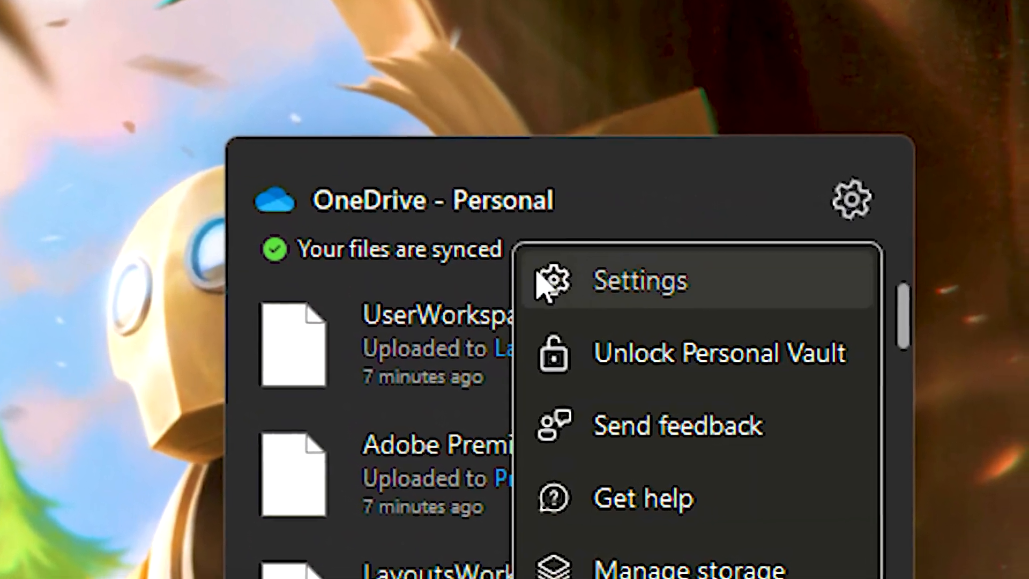
click(640, 281)
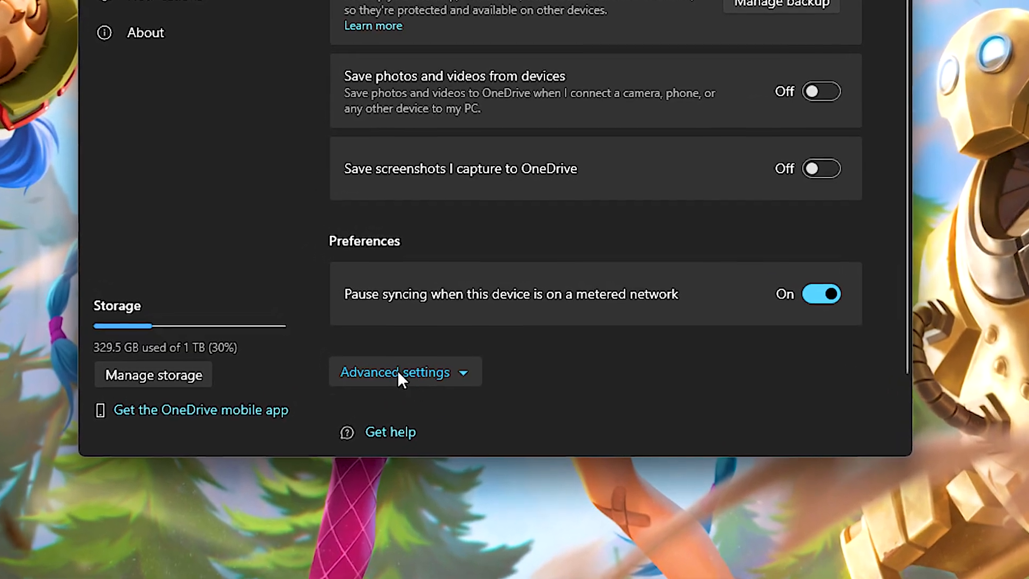
click(395, 372)
text(temp)
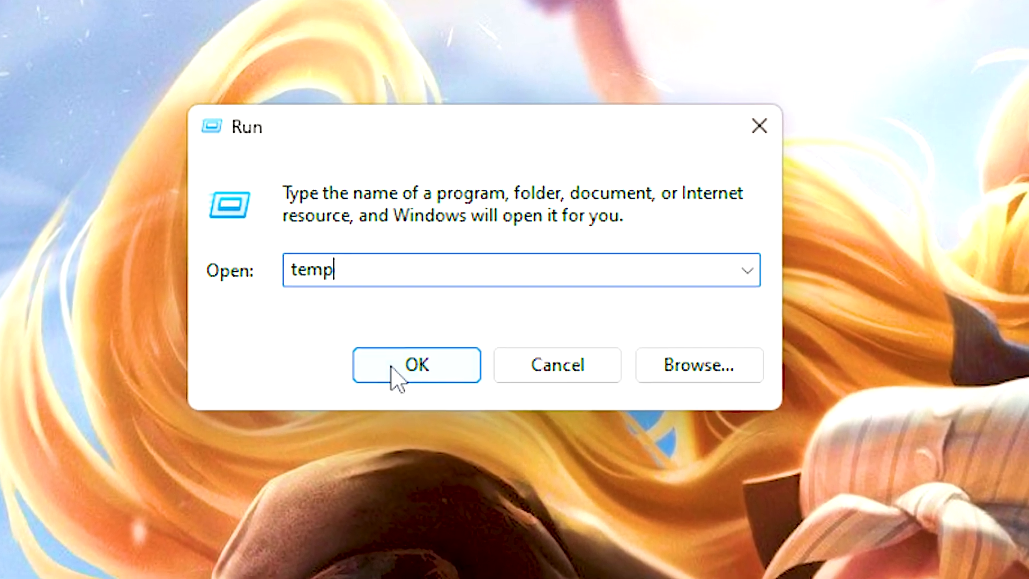
Step: Permanently delete everything in the Windows Temp folder, then open the user's %temp% folder
click(416, 365)
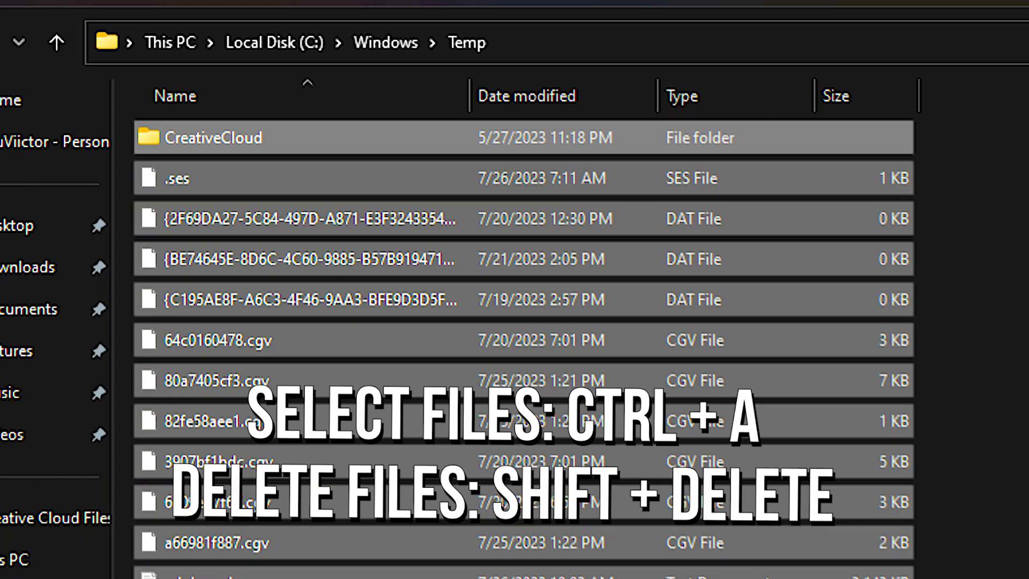
key(shift+delete)
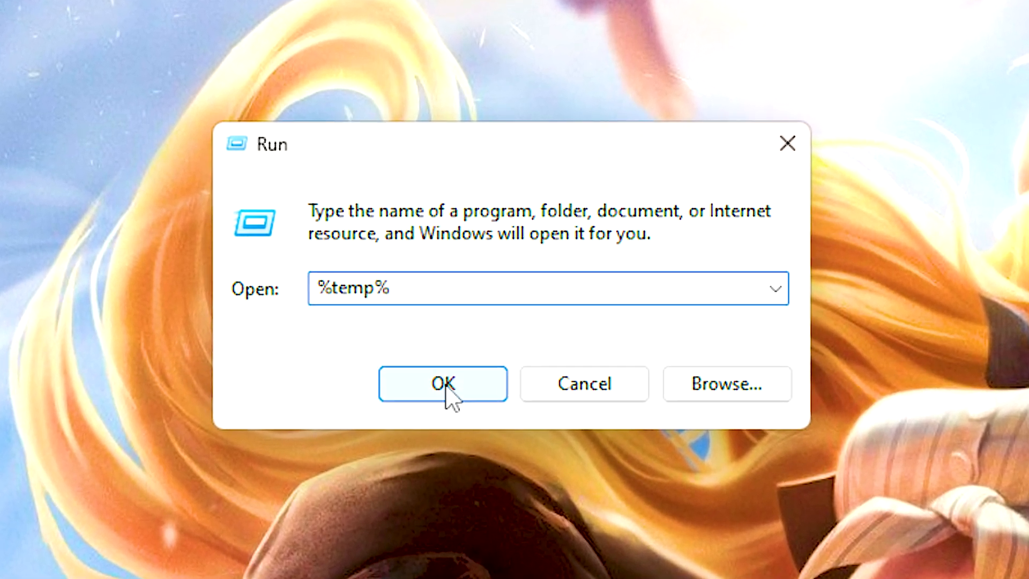
click(442, 383)
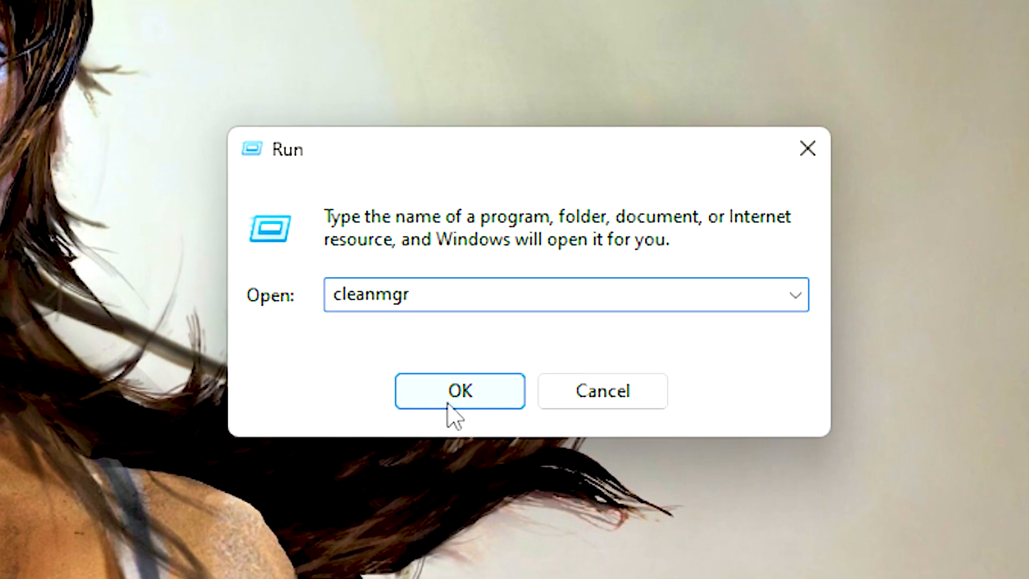
Step: Run cleanmgr on drive C: including system files and confirm deleting the selected files
click(459, 391)
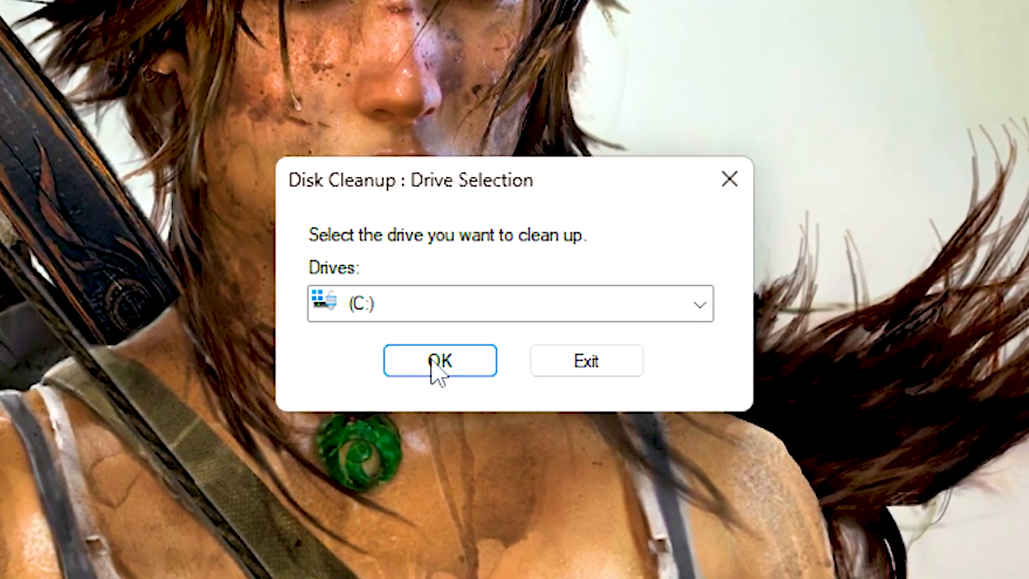
click(439, 360)
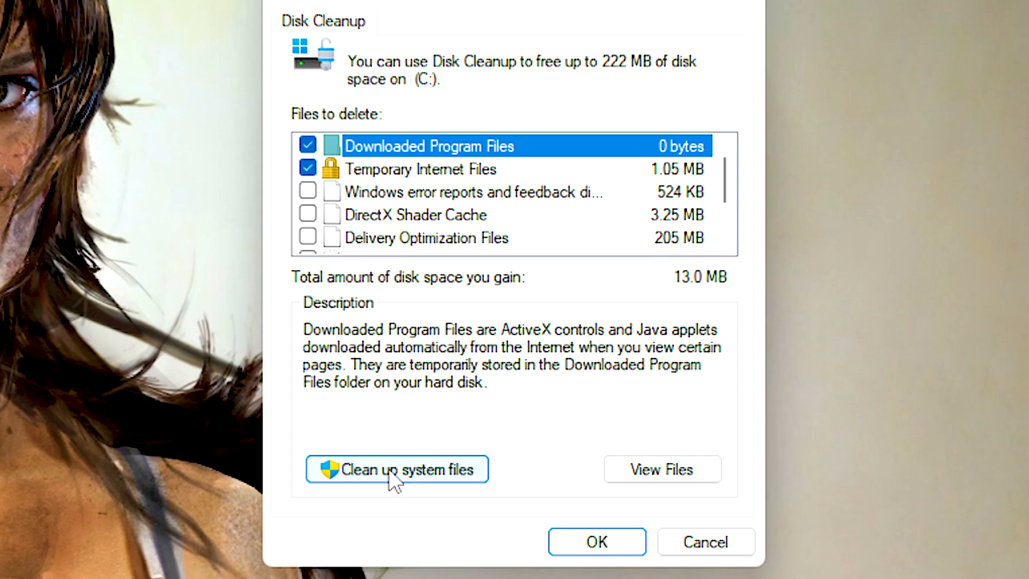
click(397, 469)
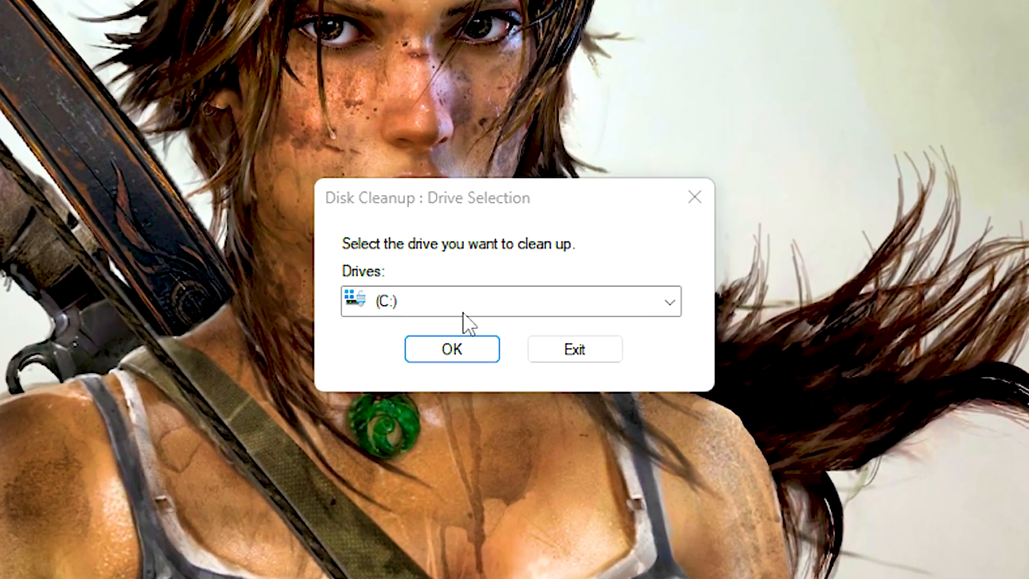
click(451, 348)
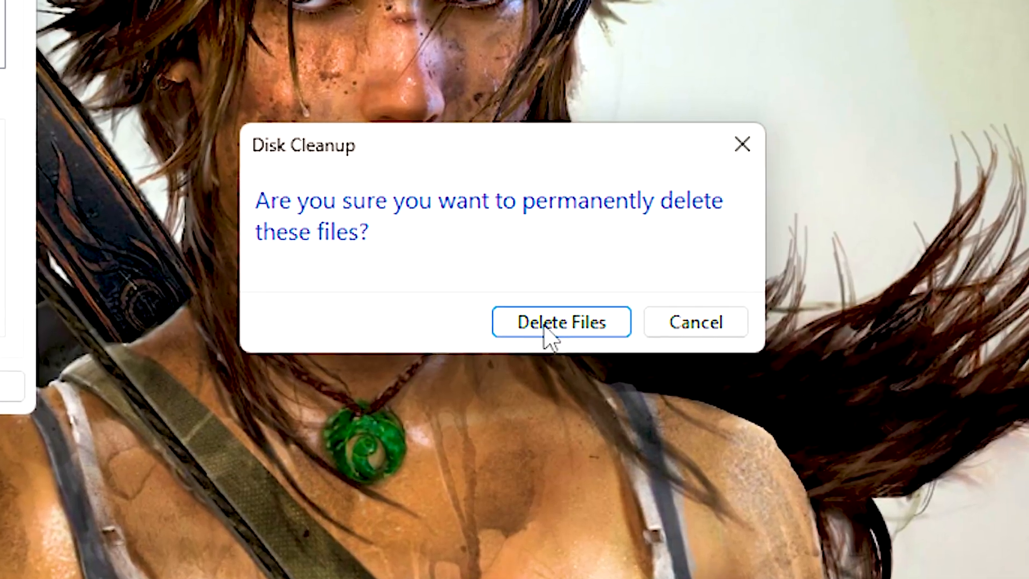
click(561, 321)
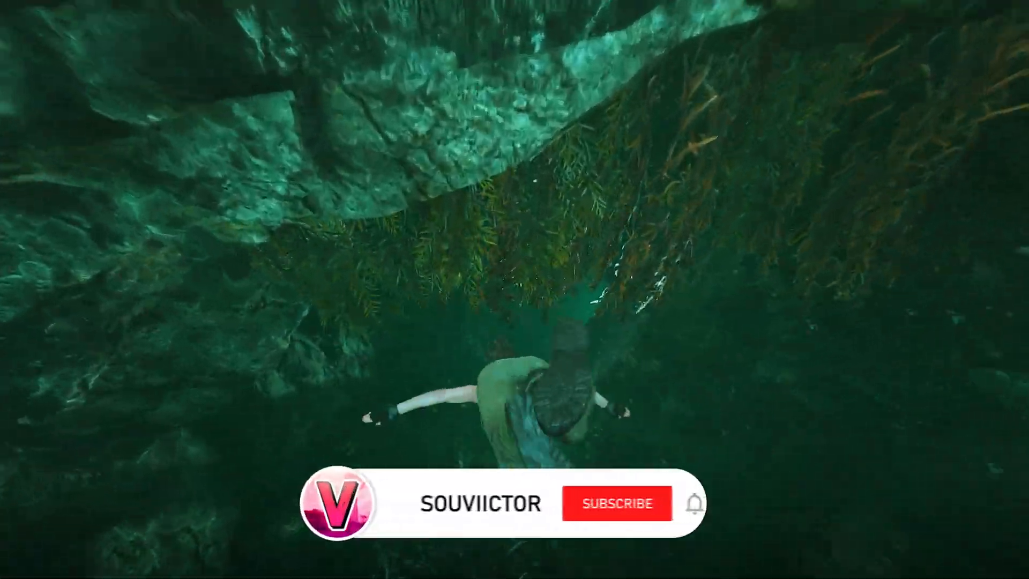
click(616, 503)
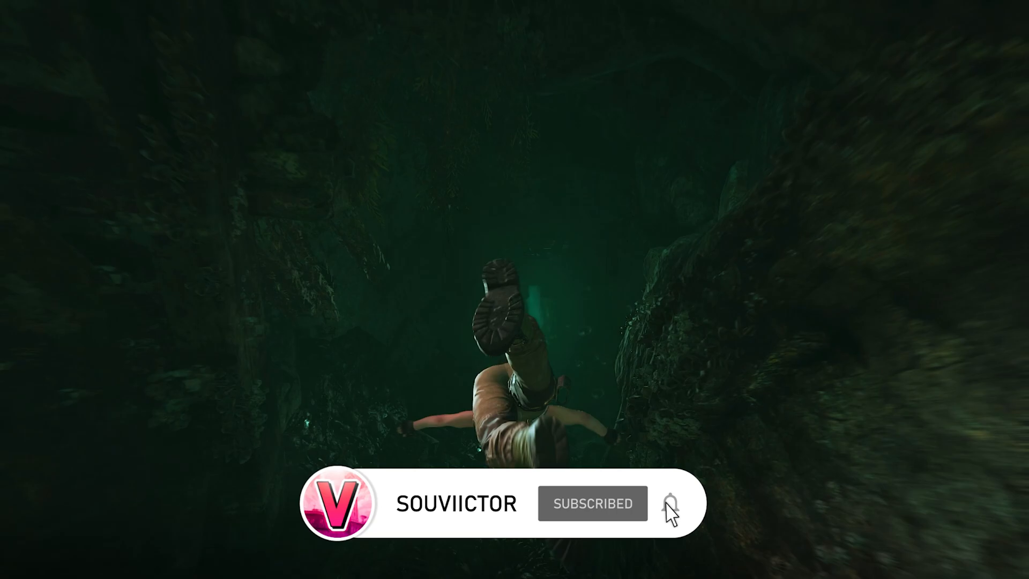